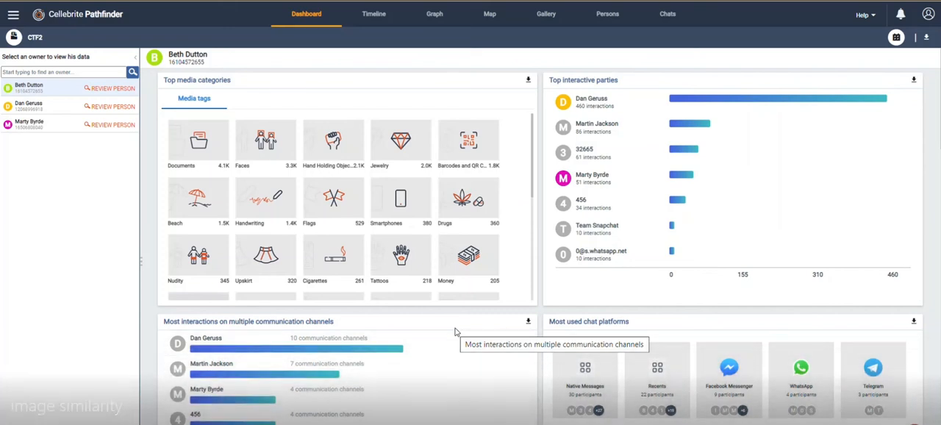
mouse_move(156, 267)
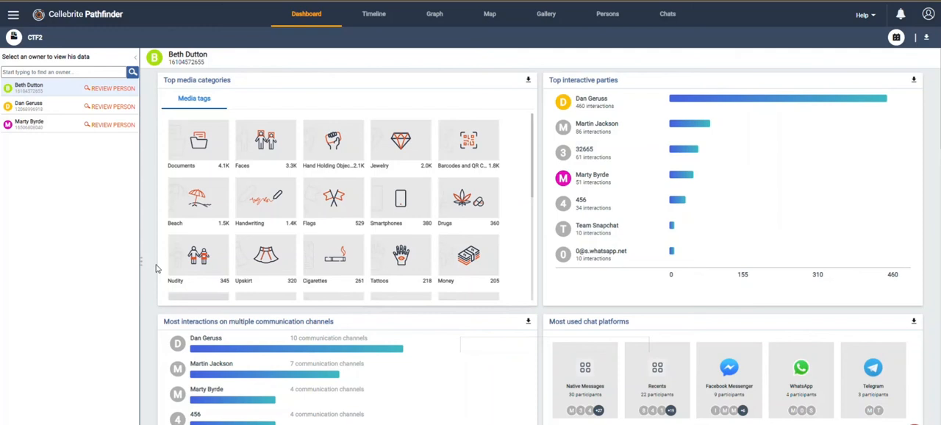
mouse_move(450, 42)
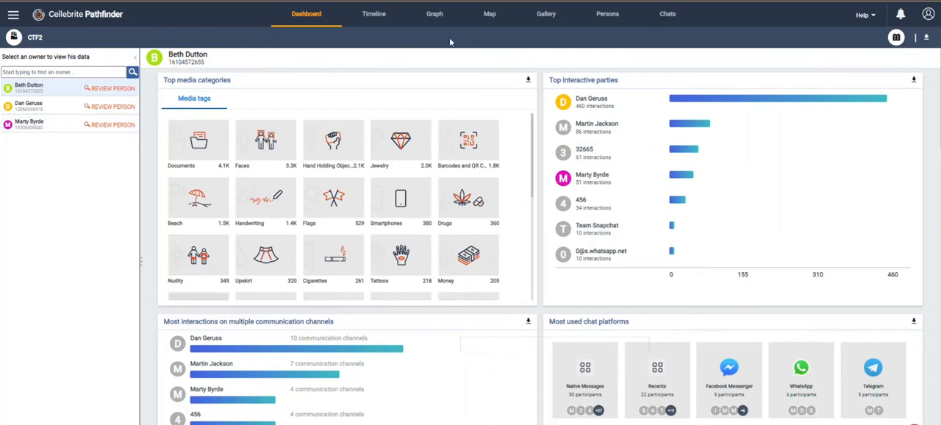
Step: Upload the '5005 (2)' parking-garage photo as the Gallery image-search query
click(546, 13)
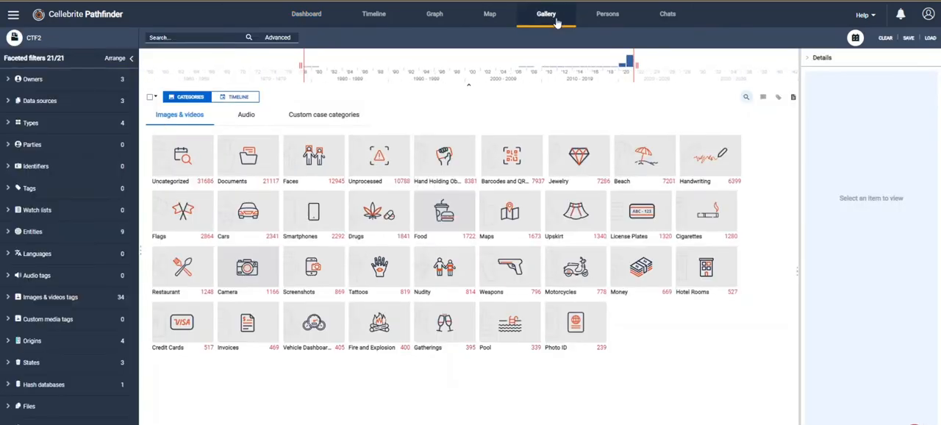
click(745, 97)
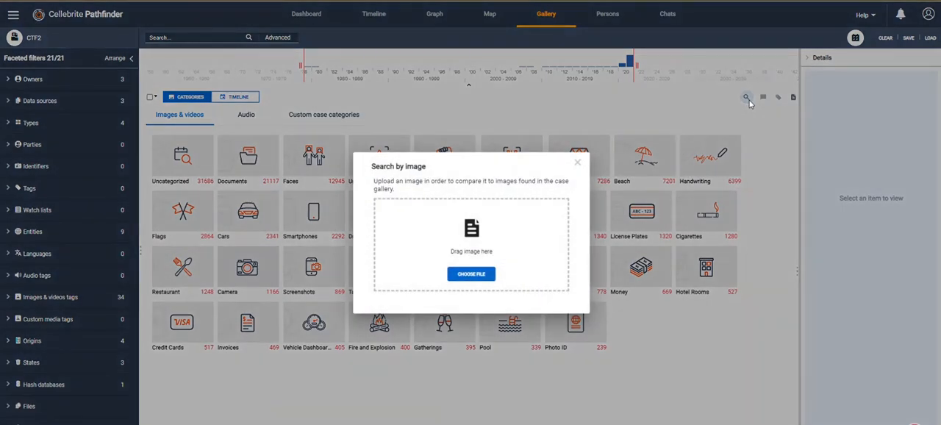
mouse_move(470, 273)
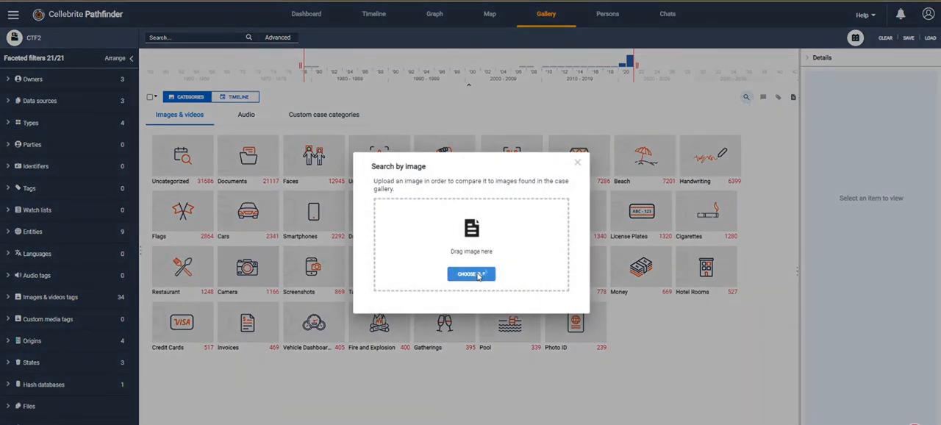
click(470, 273)
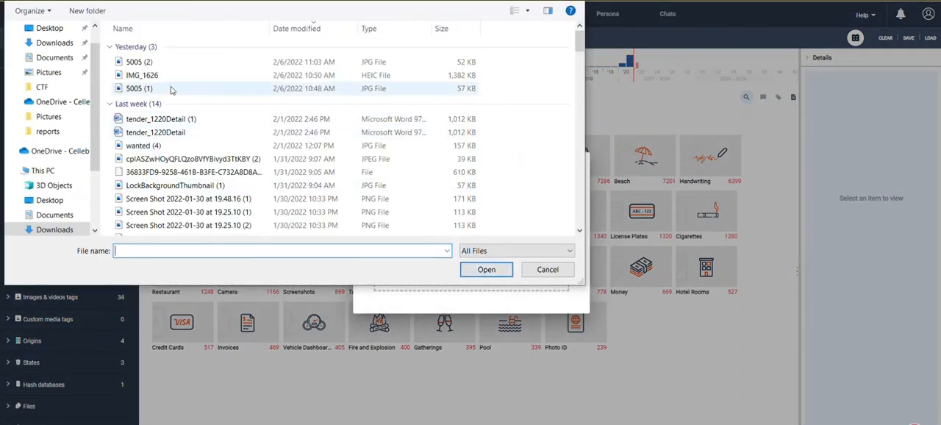
click(134, 61)
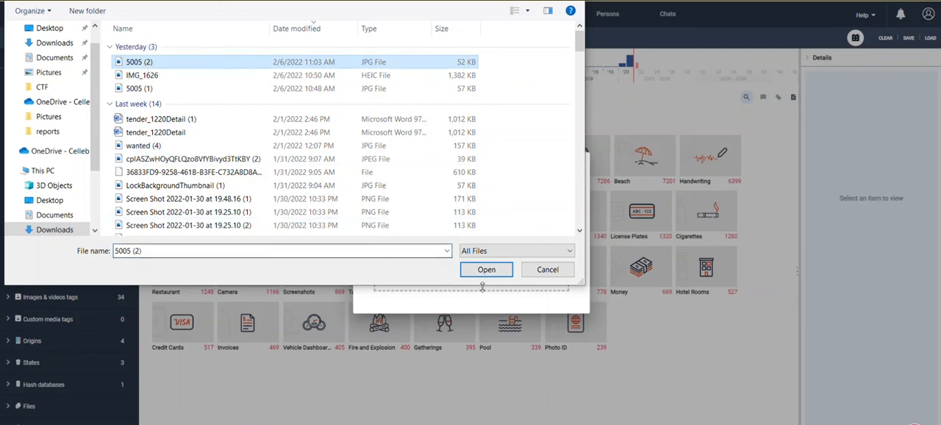
click(485, 269)
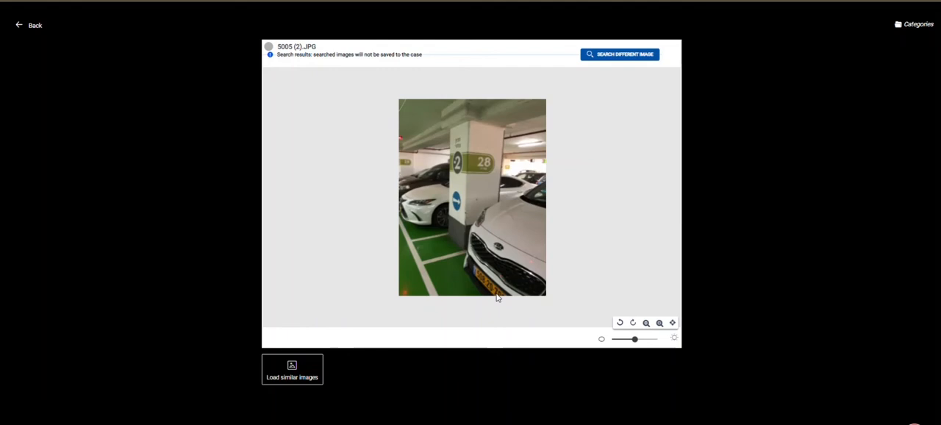
Step: Load similar case images and compare the photo with the first match
click(292, 369)
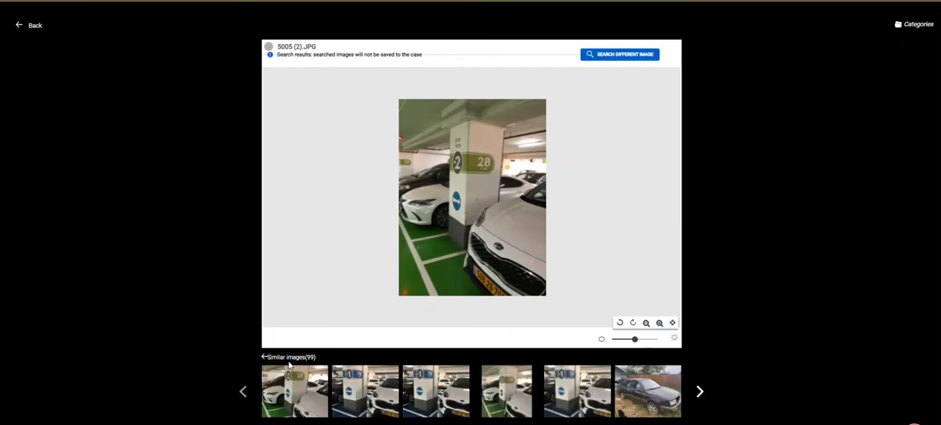
click(364, 391)
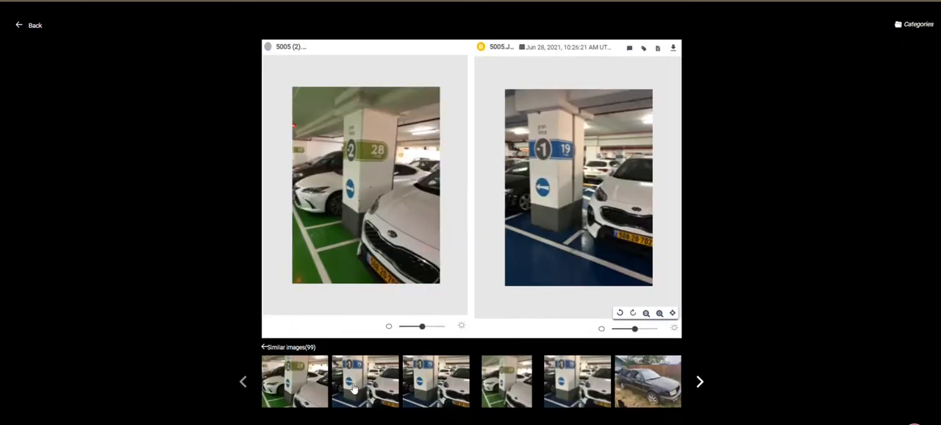